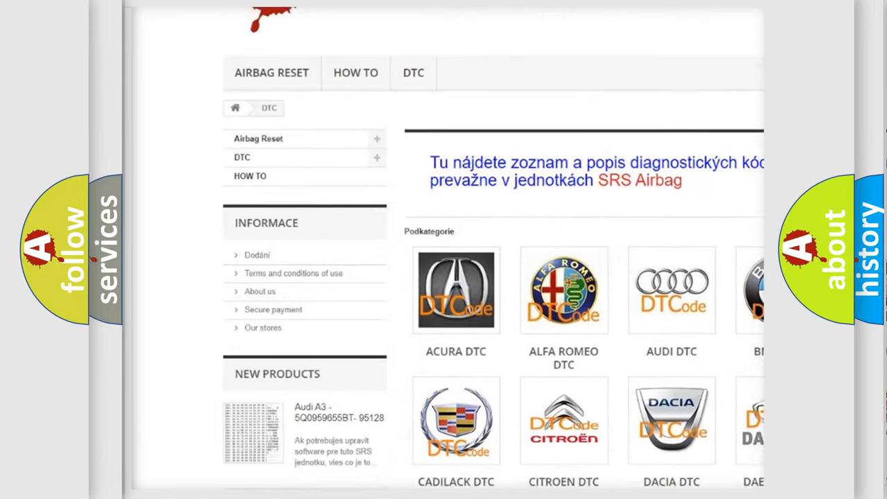
scroll(down, 3)
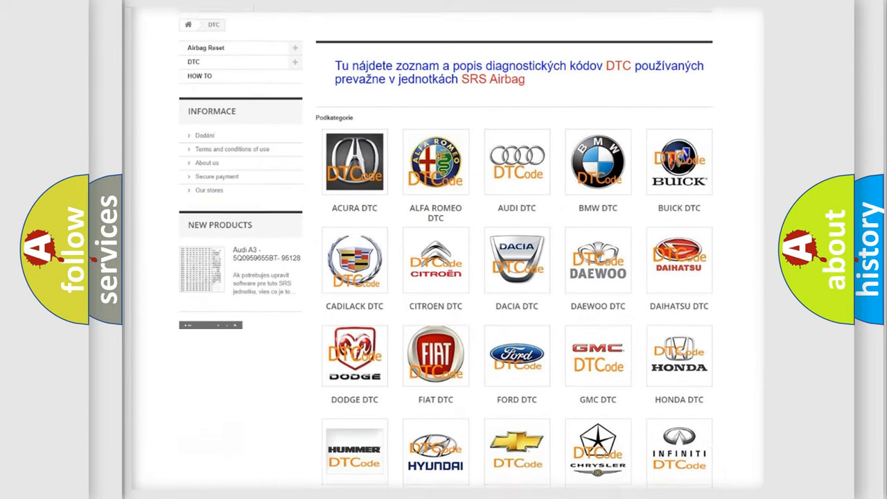
scroll(down, 3)
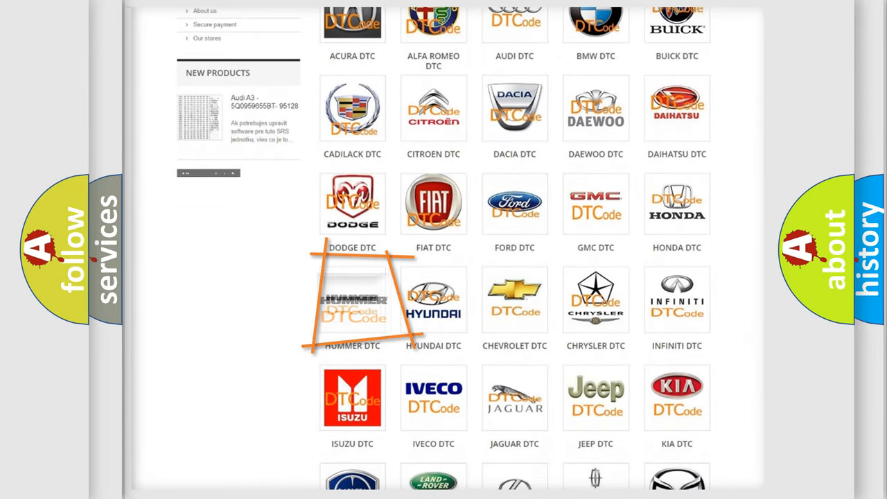